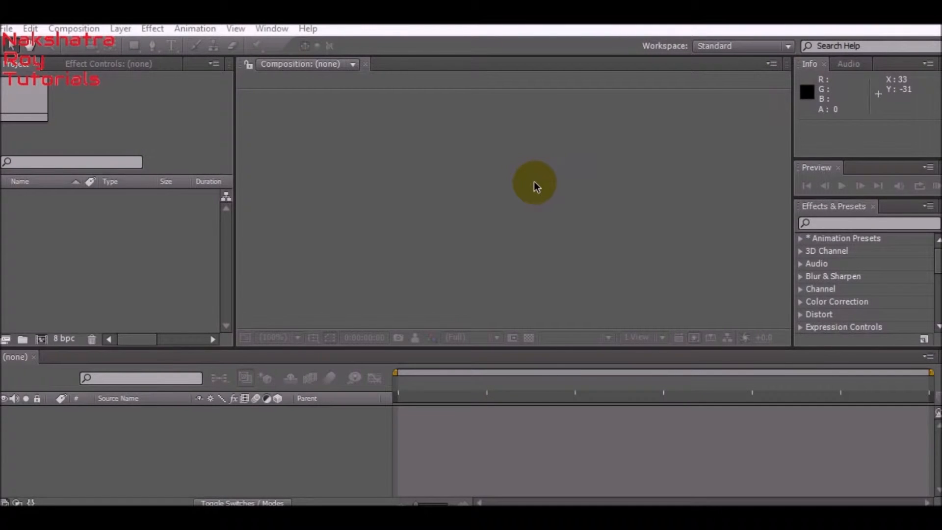
mouse_move(315, 376)
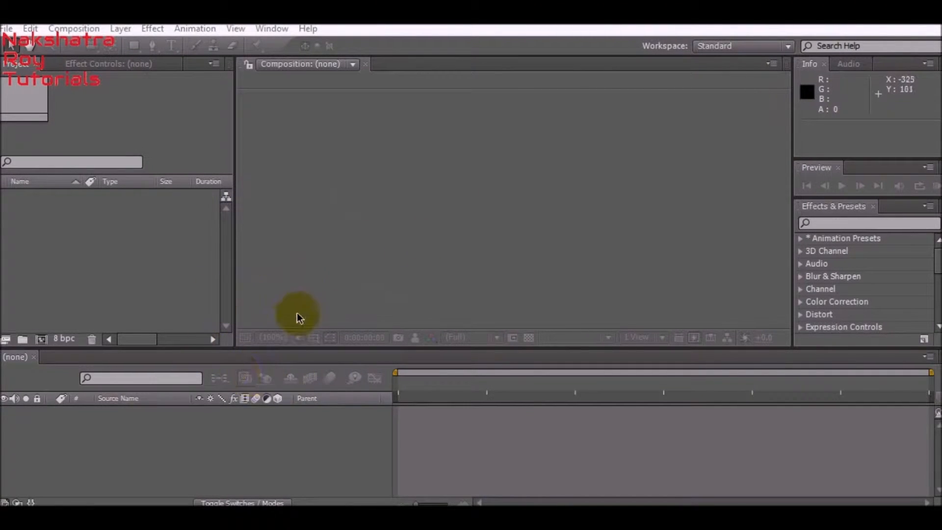
mouse_move(222, 370)
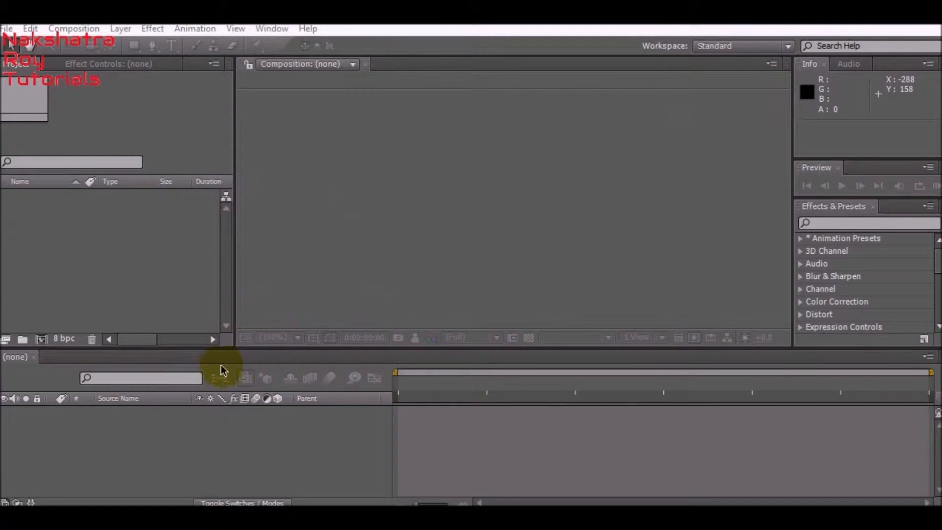
mouse_move(402, 454)
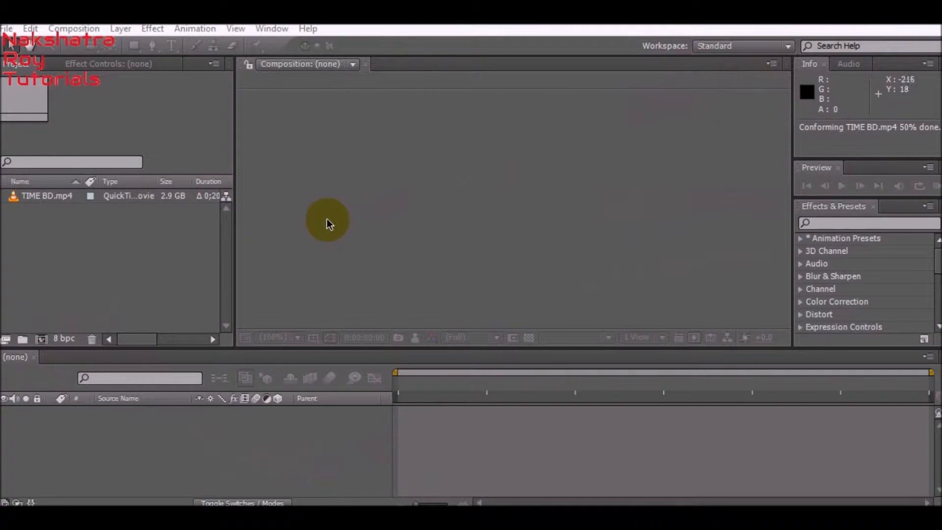
mouse_move(87, 303)
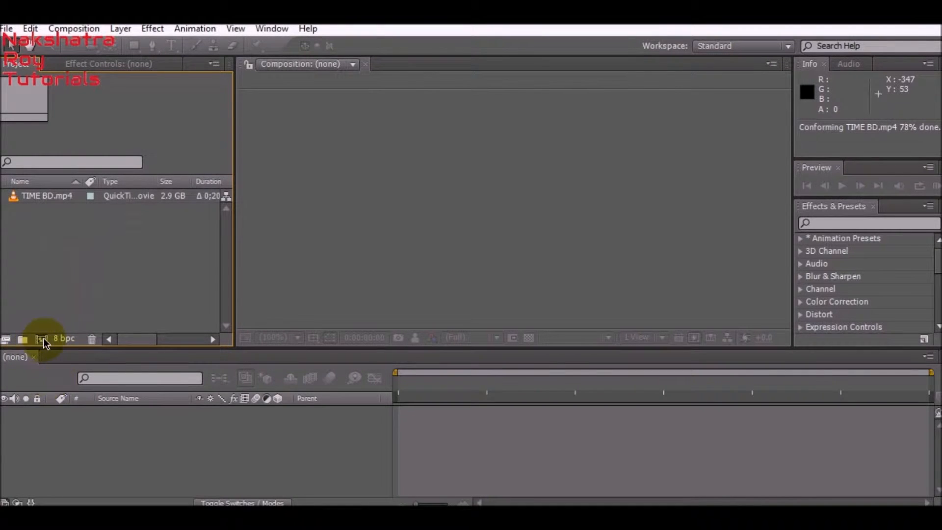
Step: Set the new composition to 1920x1080 (after trying 1280 wide) with duration 0;10;30;00
click(41, 339)
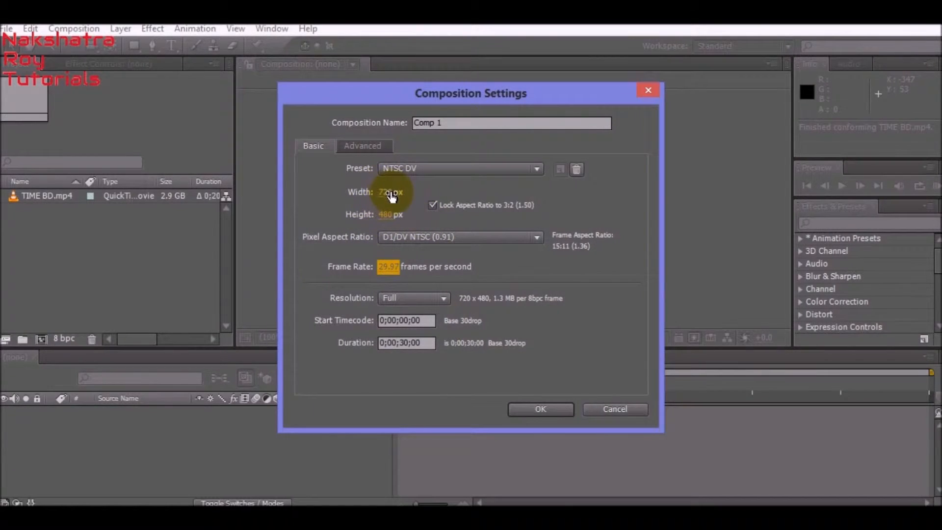
click(390, 191)
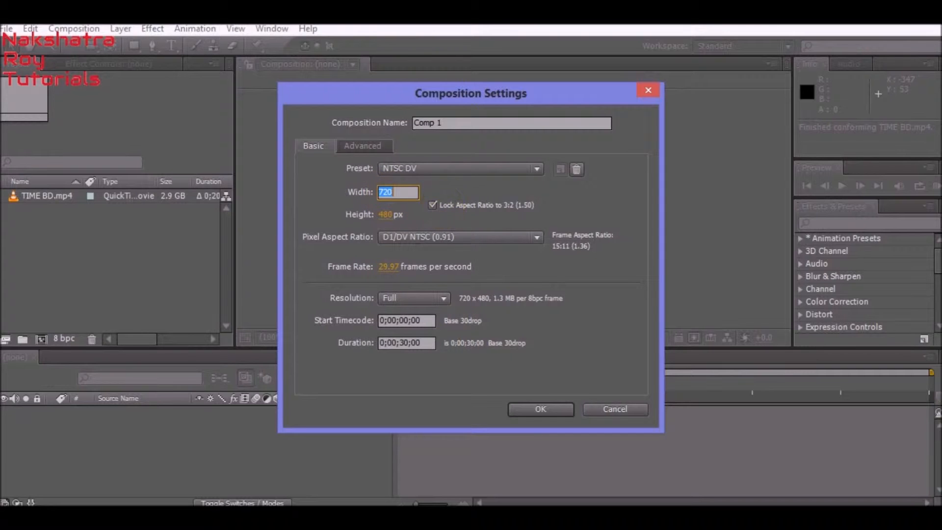
text(1280)
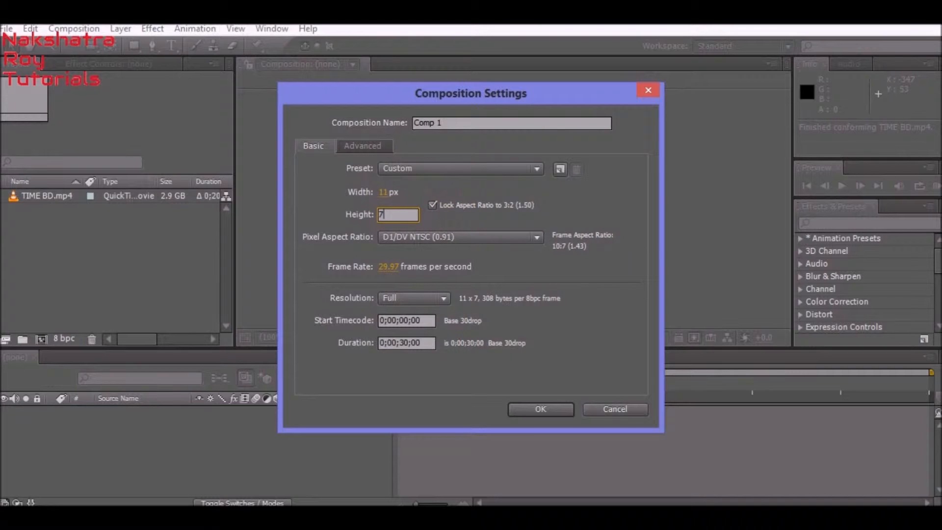
text(200)
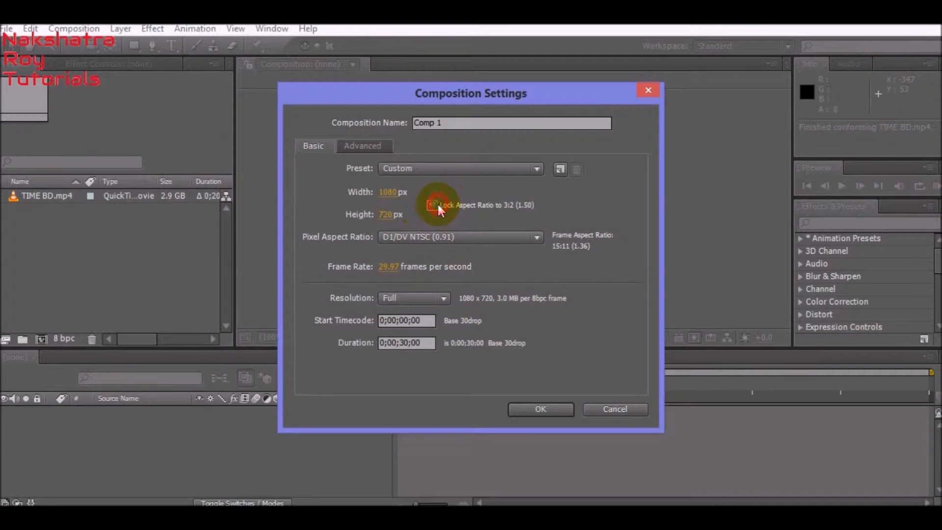
text(128)
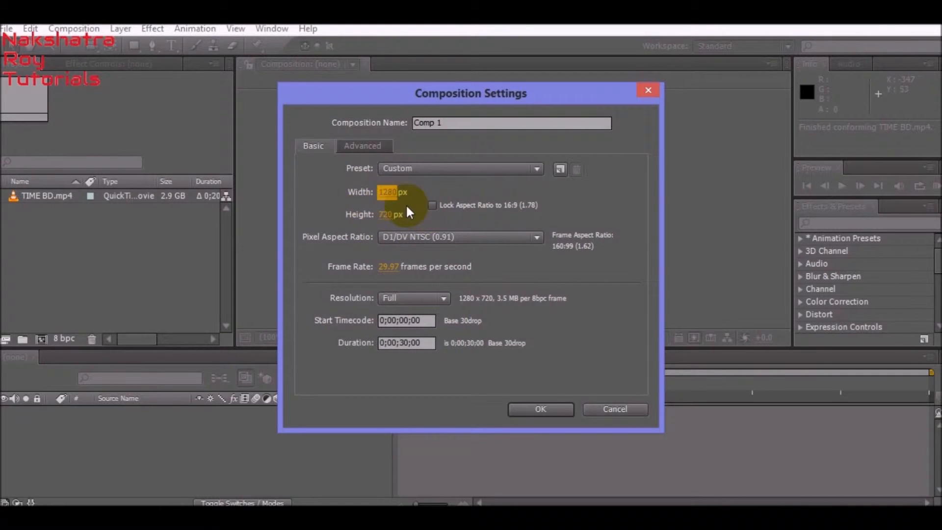
mouse_move(387, 218)
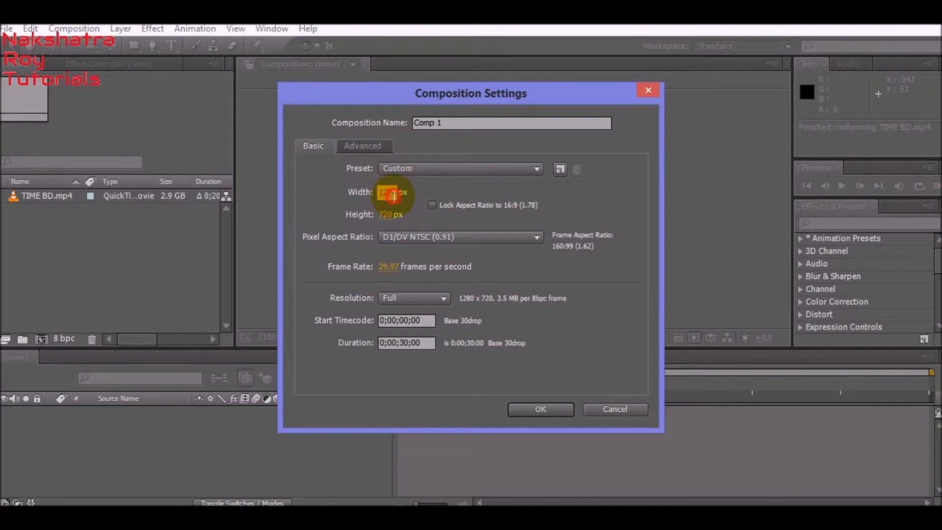
click(398, 191)
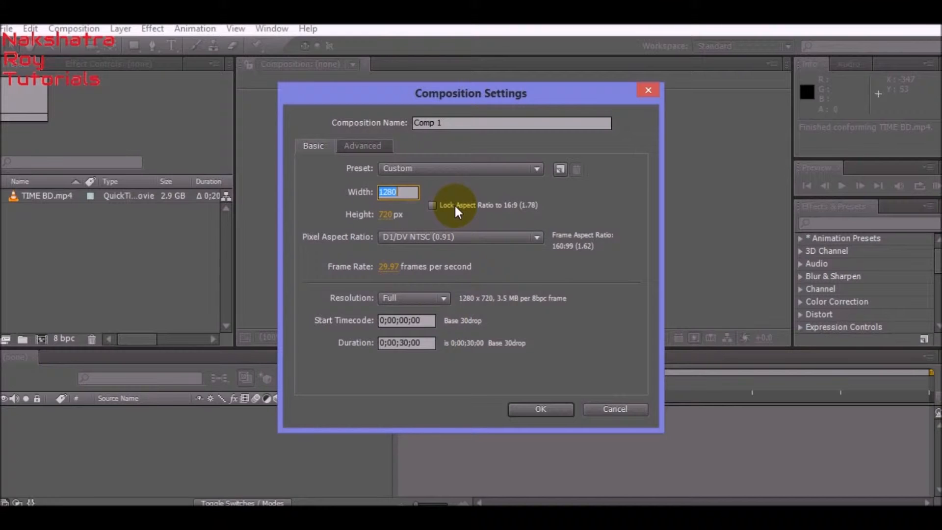
text(19)
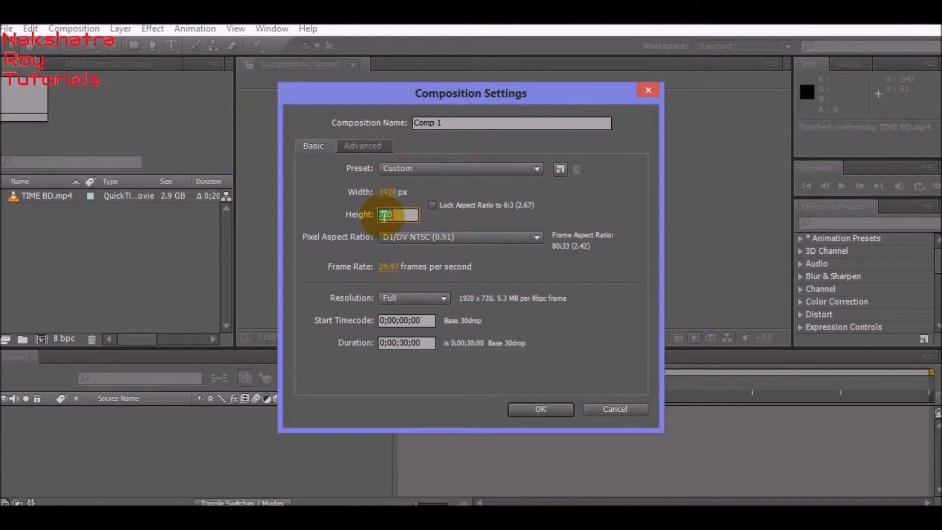
text(108)
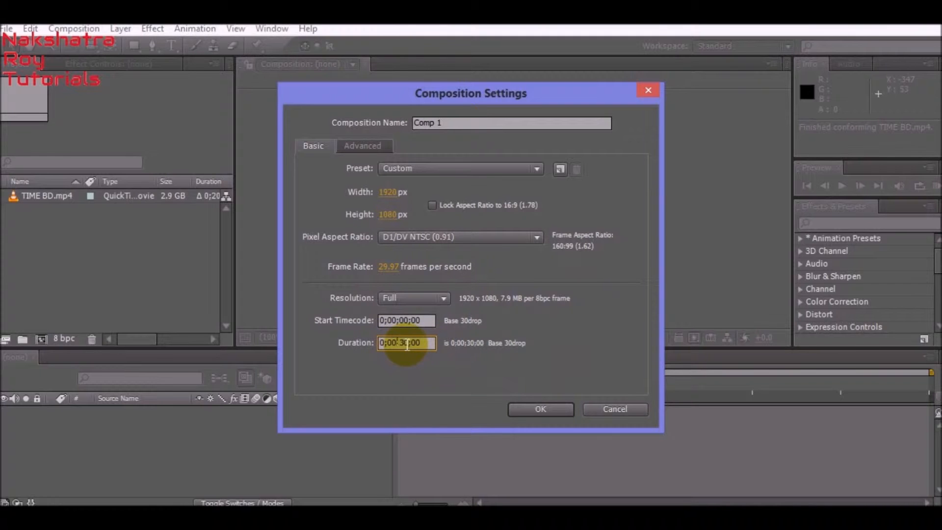
text(0;01;30;00)
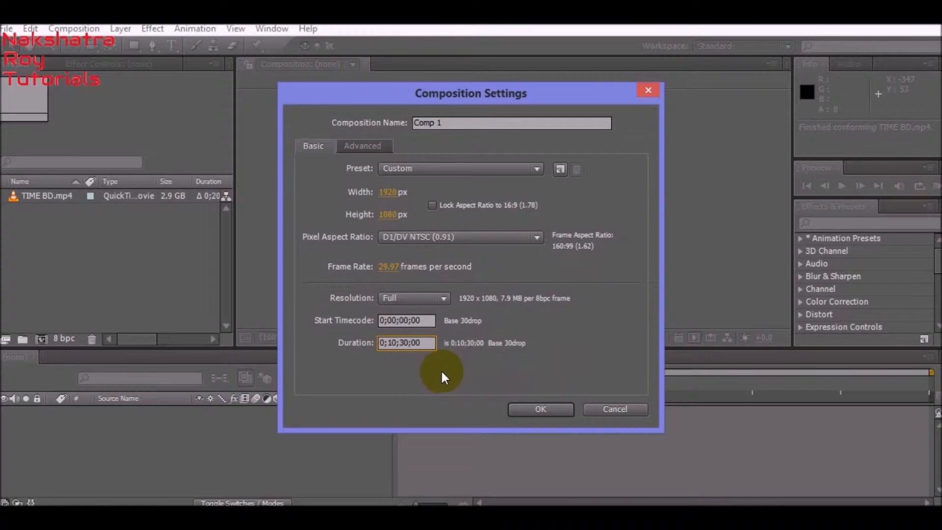
Step: Create the comp and stretch TIME BD.mp4 to about 122%, 100% so it fills the HD width
click(539, 408)
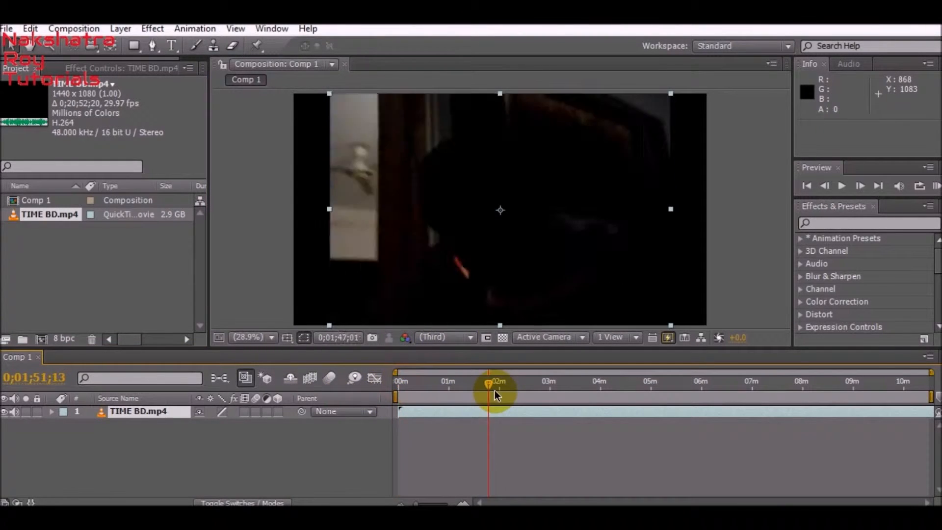
drag(496, 390, 660, 396)
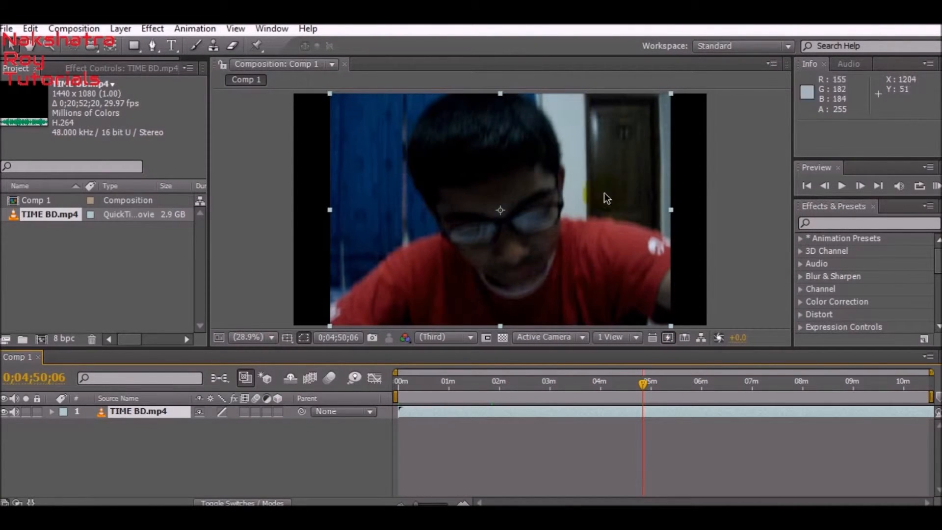
mouse_move(469, 218)
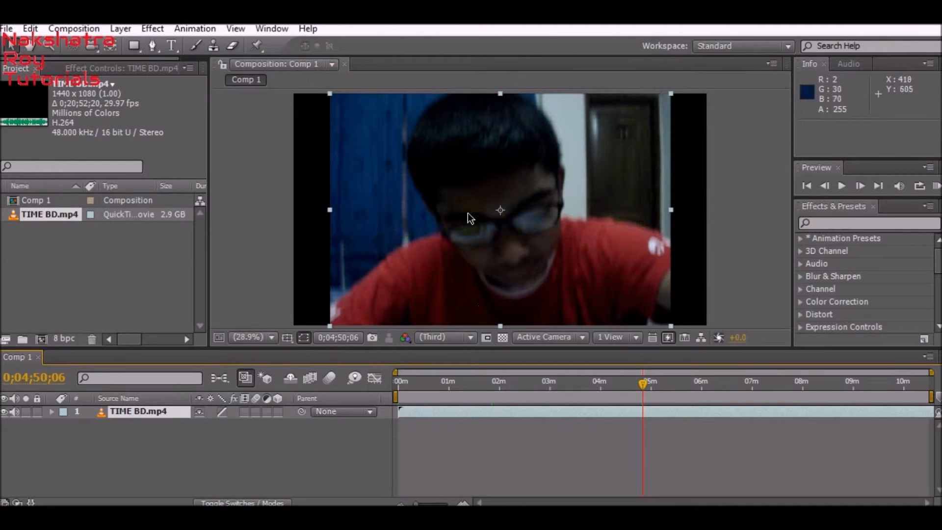
mouse_move(703, 233)
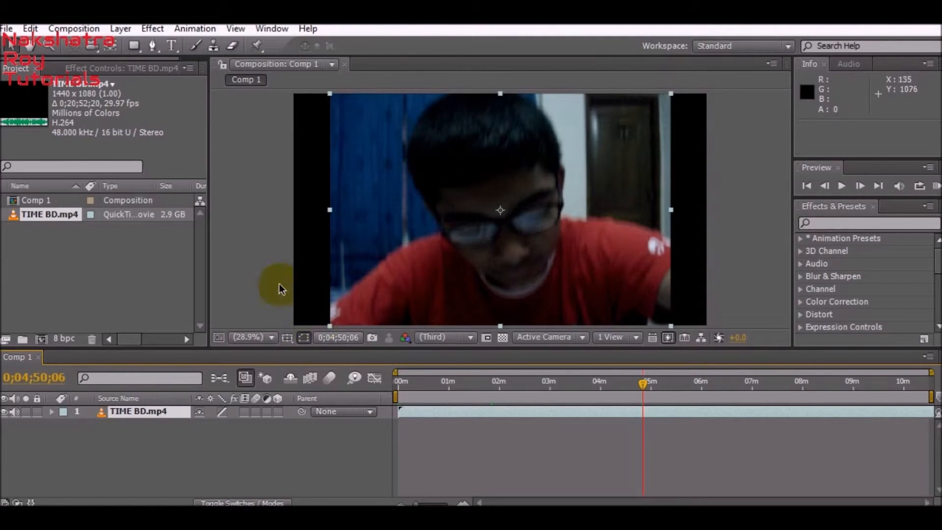
mouse_move(354, 219)
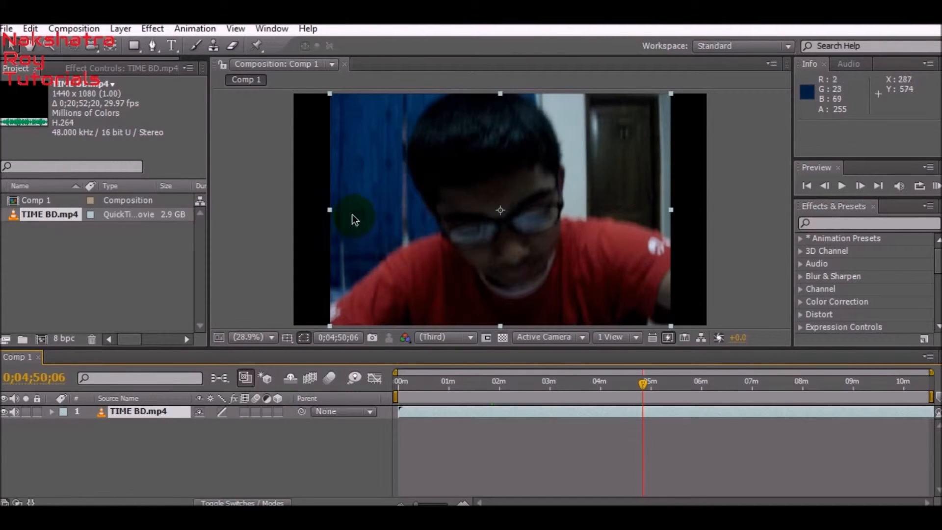
mouse_move(672, 215)
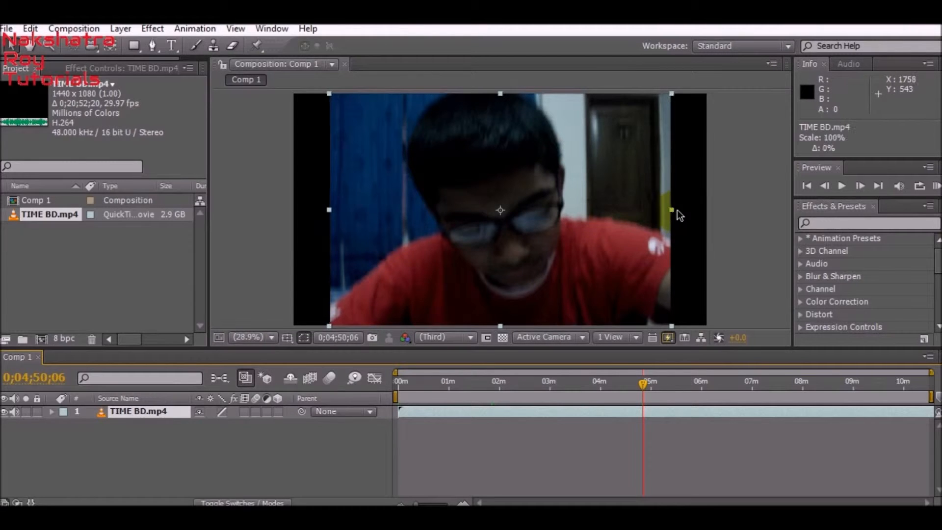
drag(672, 208, 708, 210)
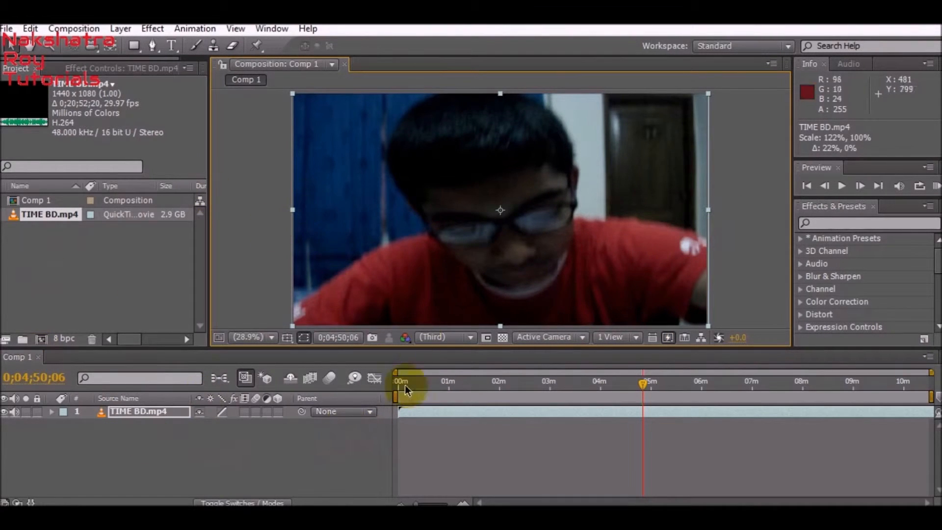
drag(401, 390, 643, 391)
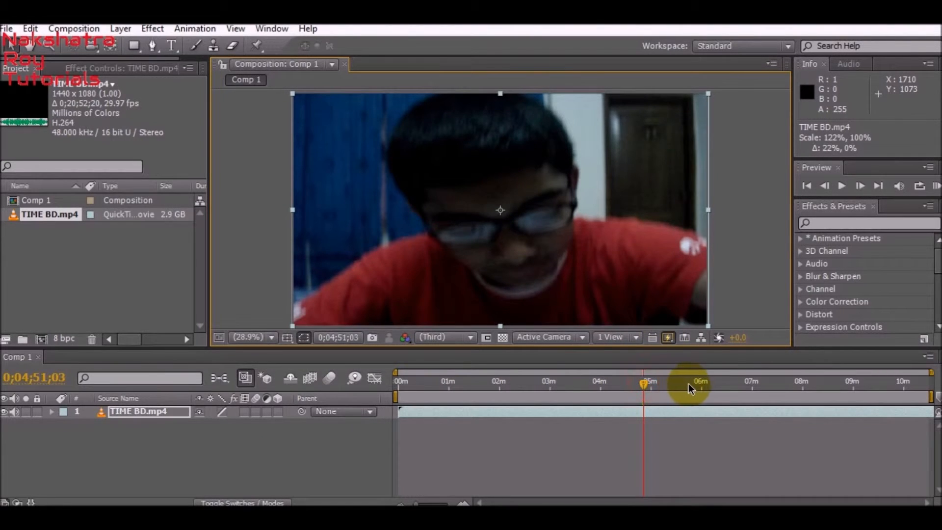
drag(643, 382, 702, 382)
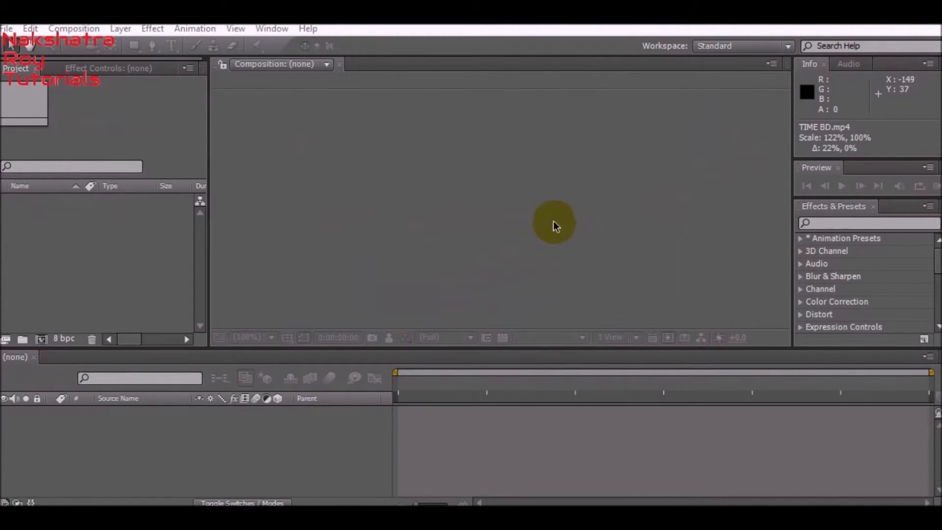
mouse_move(377, 271)
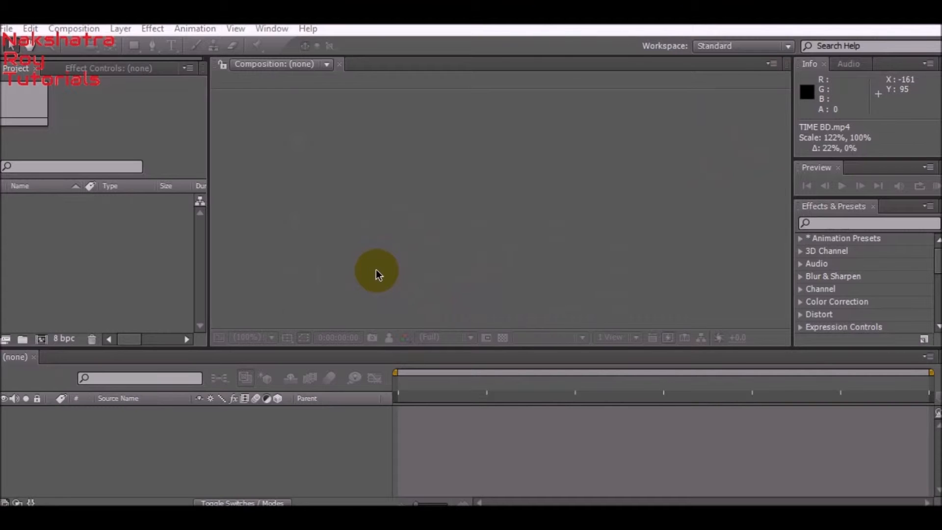
mouse_move(259, 336)
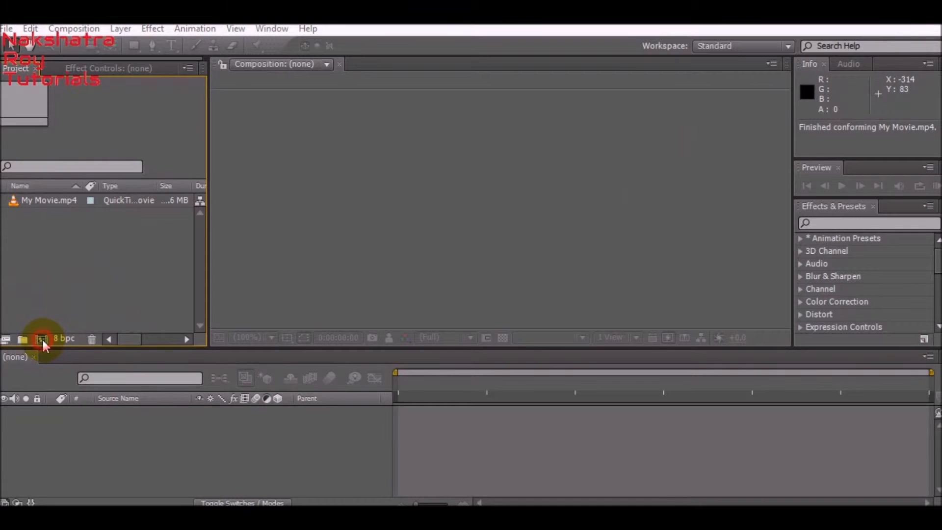
Step: Create a new composition sized 640x480, correcting an initial 1024 width
click(43, 339)
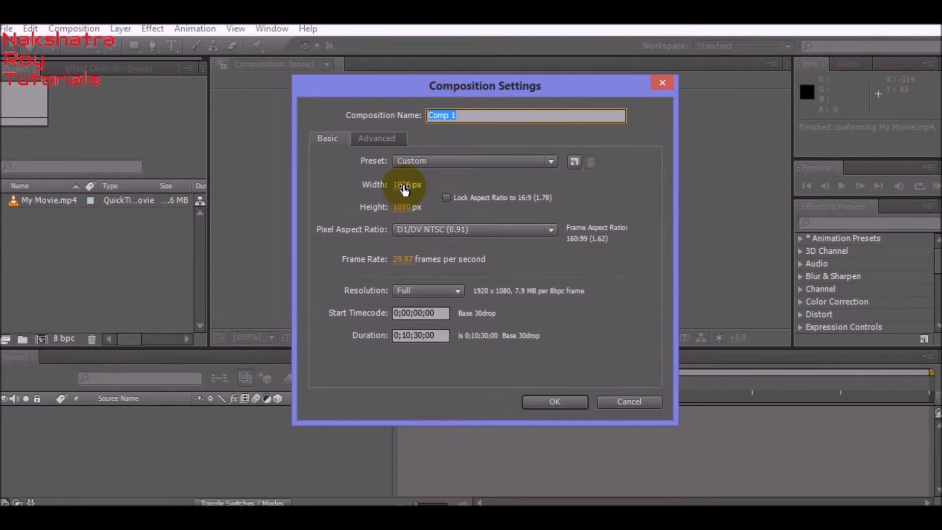
click(413, 185)
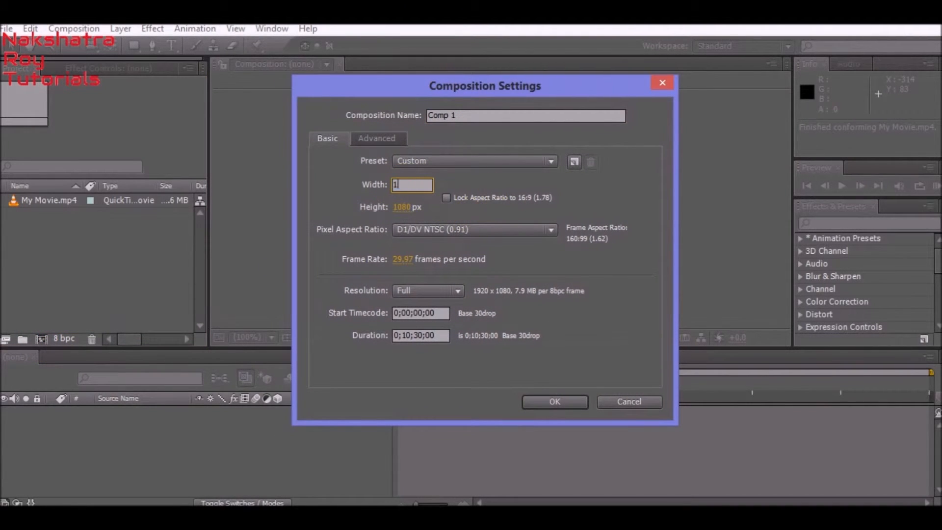
text(1024)
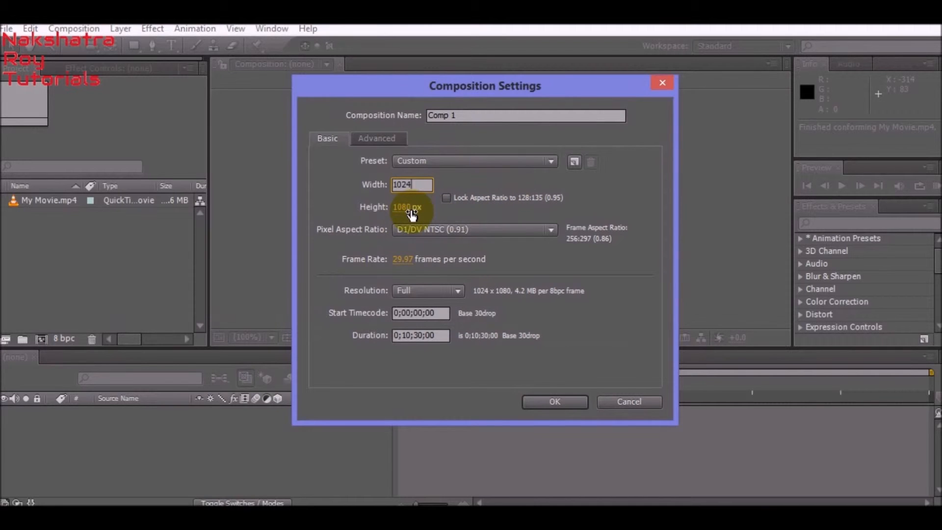
text(76)
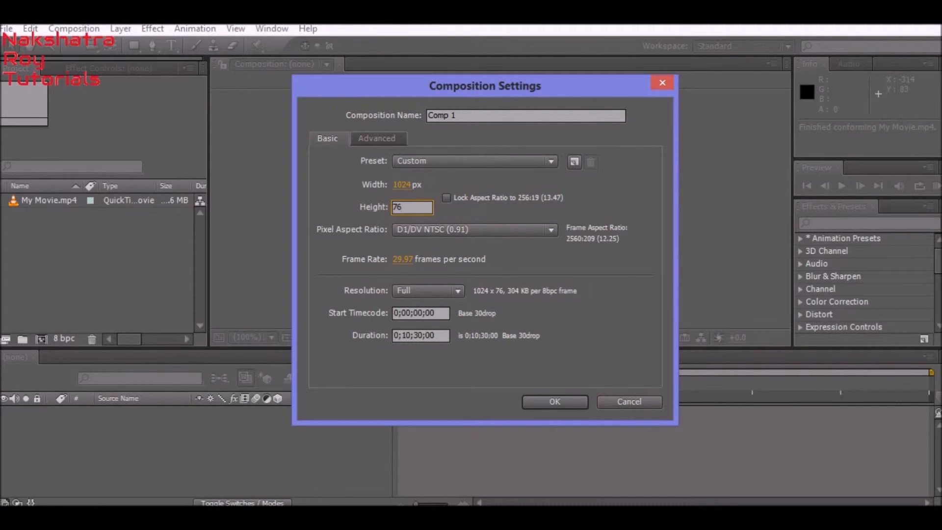
click(412, 185)
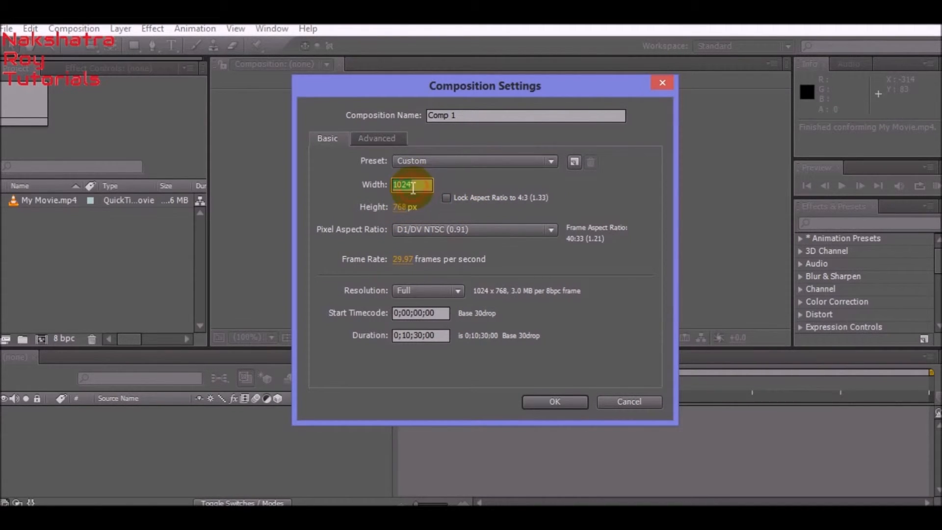
text(640)
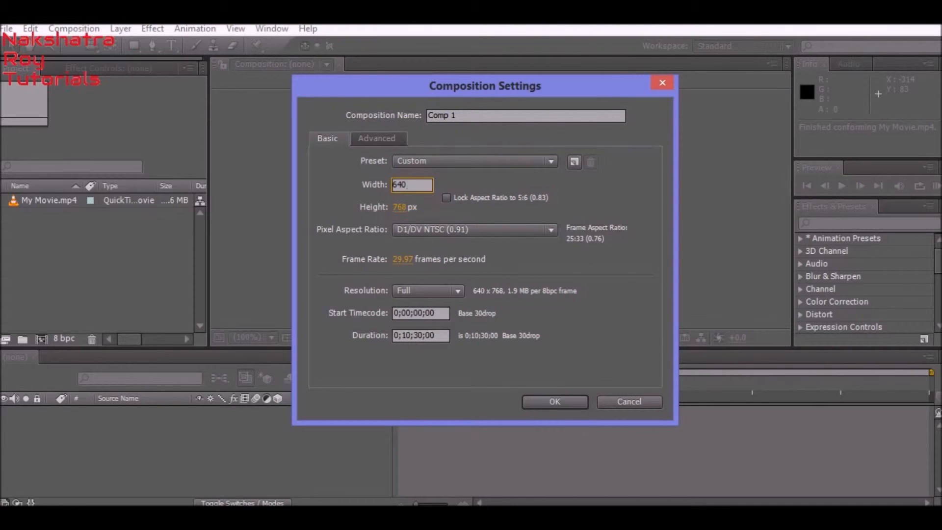
click(412, 207)
text(480)
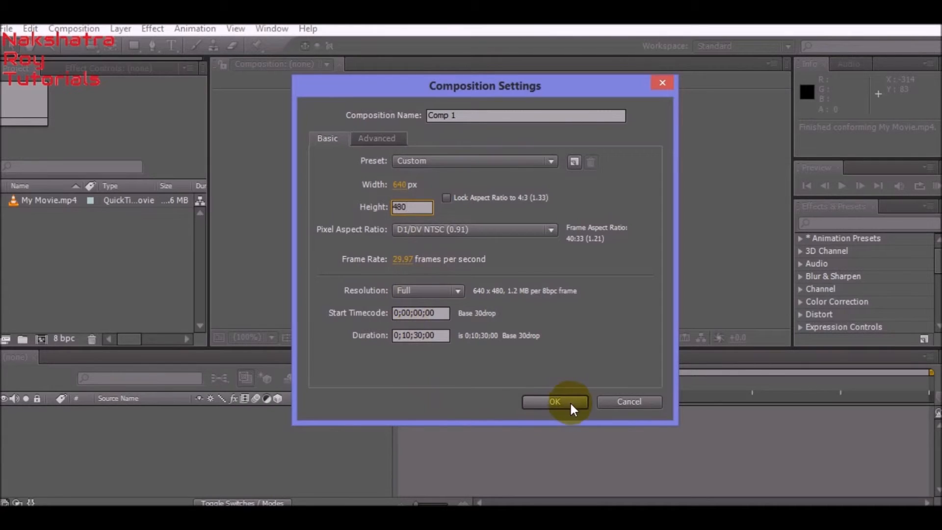
click(555, 401)
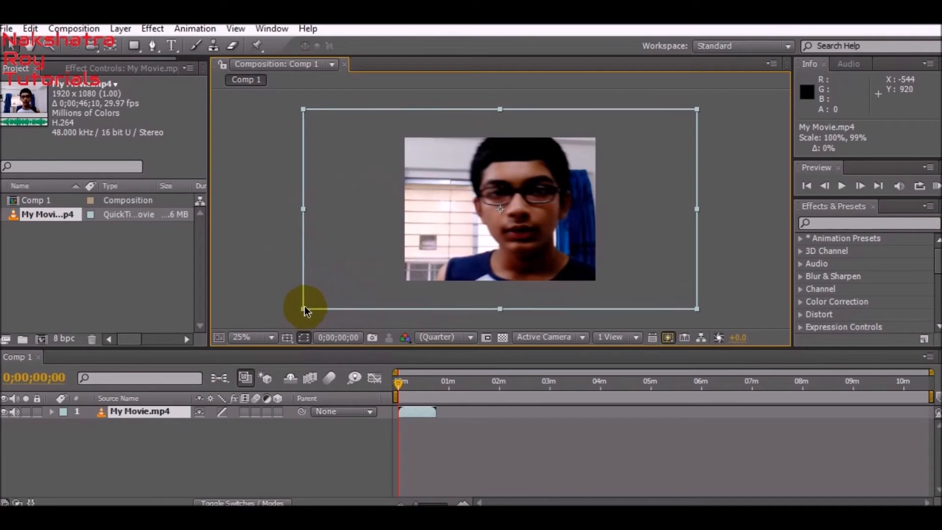
Step: Scale the oversized My Movie.mp4 layer down to 48%, 71% so it fills the 640x480 frame
drag(303, 310, 311, 304)
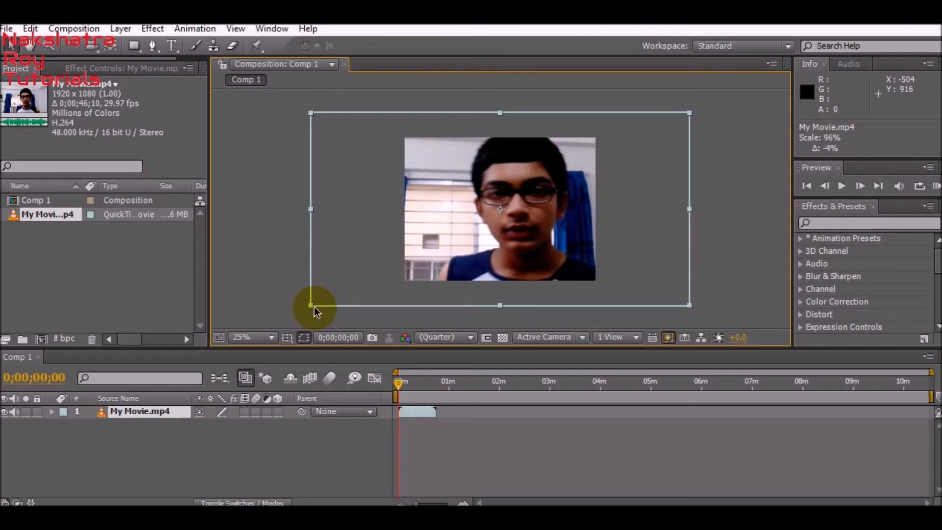
drag(312, 304, 376, 274)
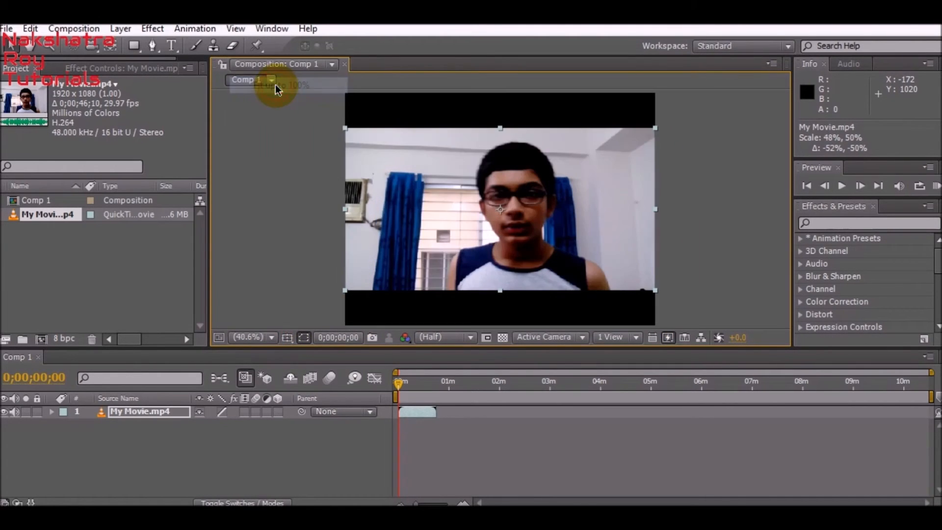
mouse_move(510, 318)
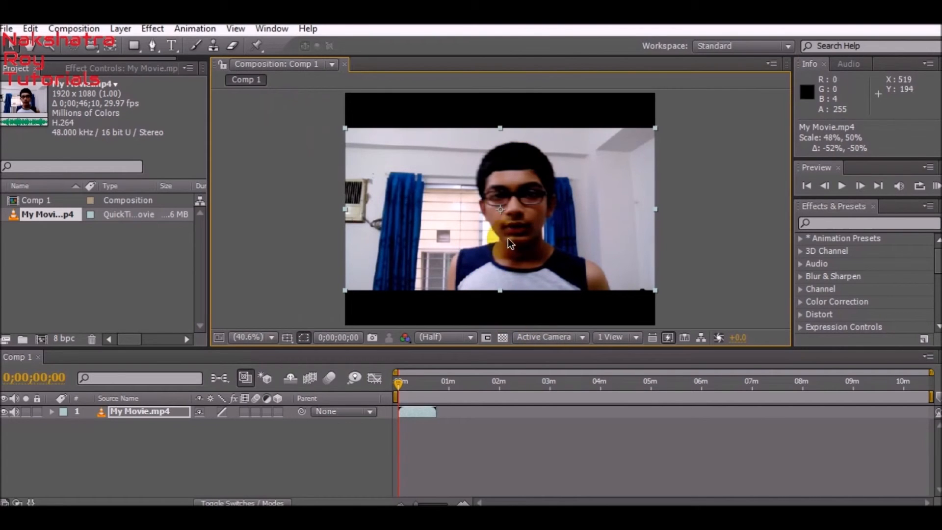
mouse_move(490, 288)
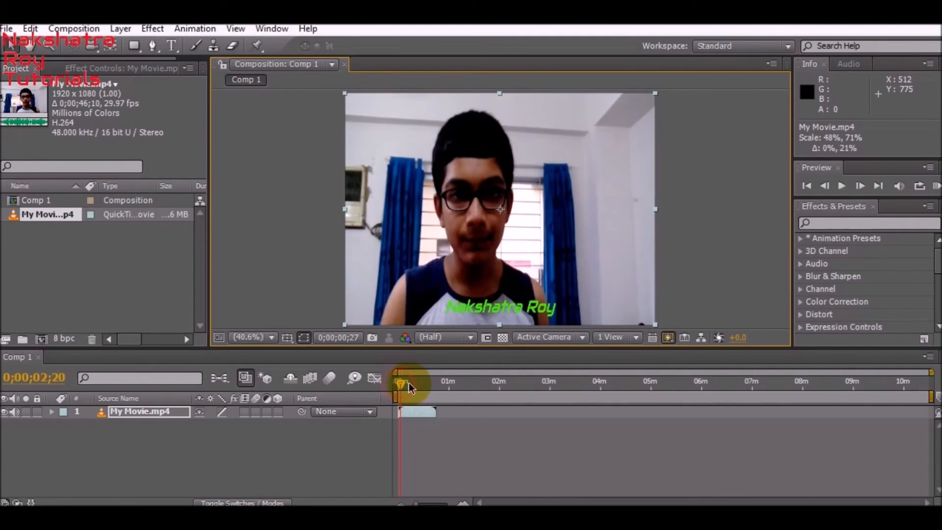
drag(400, 385, 408, 385)
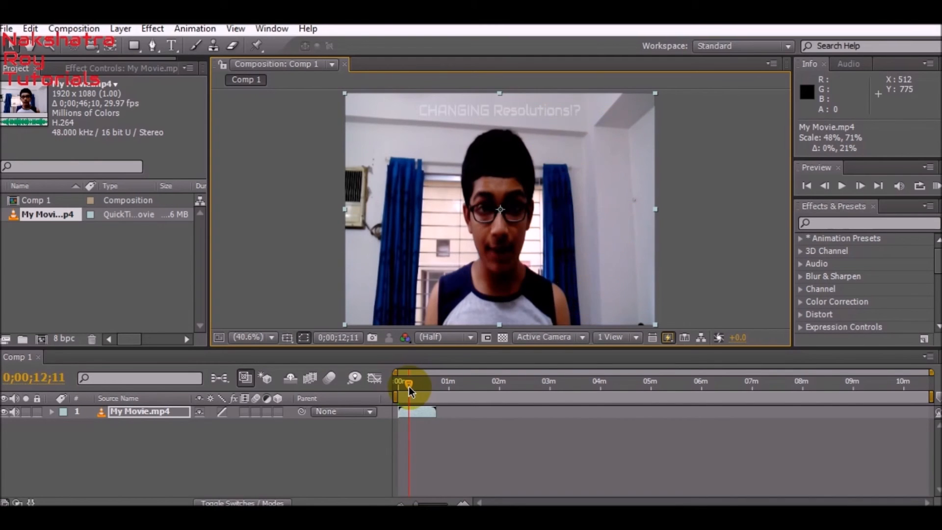